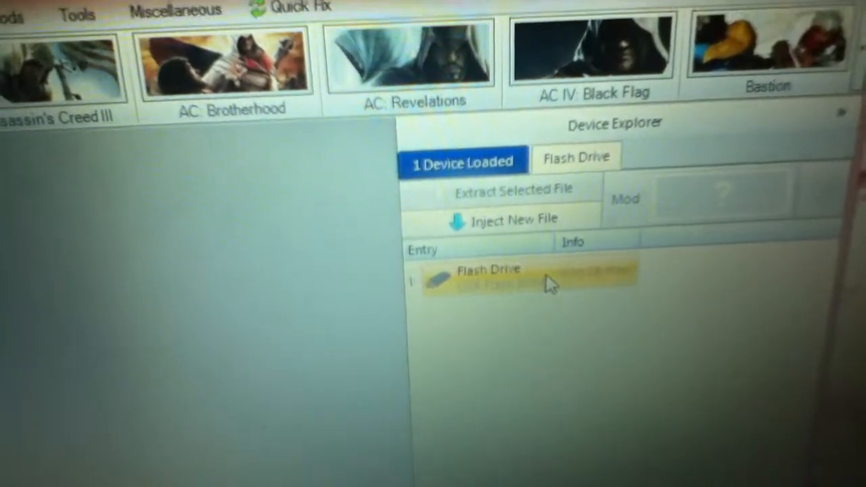
- Load the profile package stored on the flash drive from Device Explorer
double_click(487, 271)
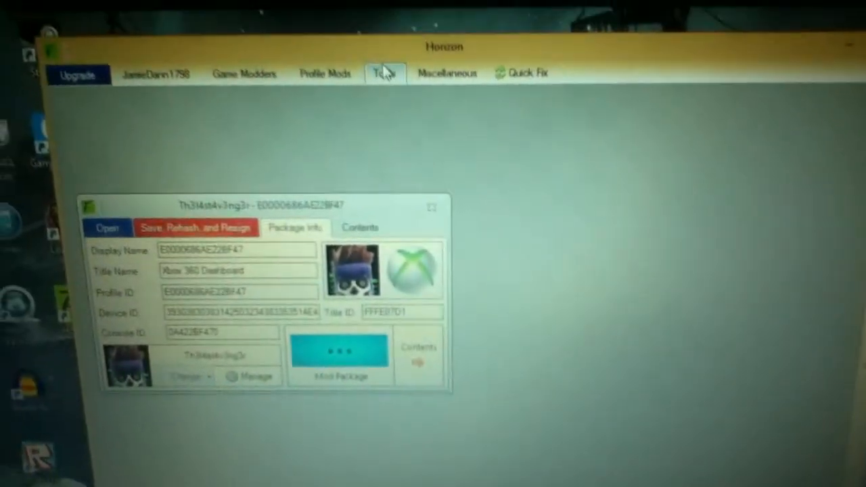
- Launch the Xbox 360 Theme Creator from the Tools collection
left_click(384, 73)
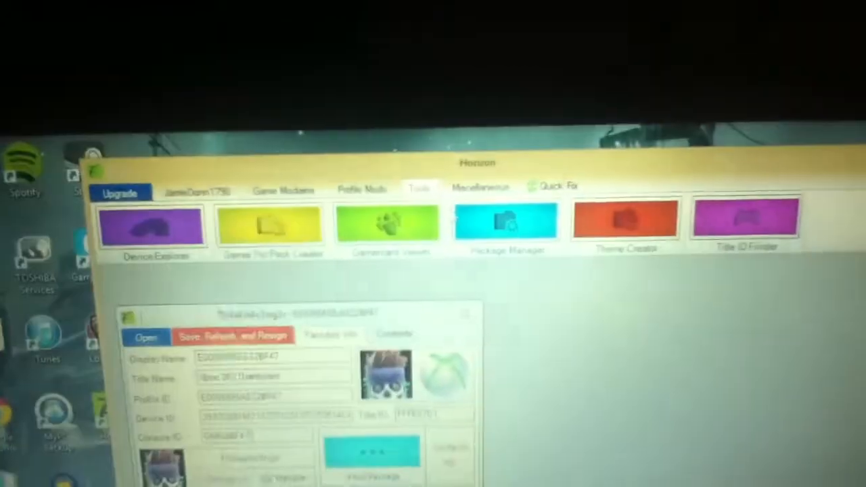
left_click(625, 223)
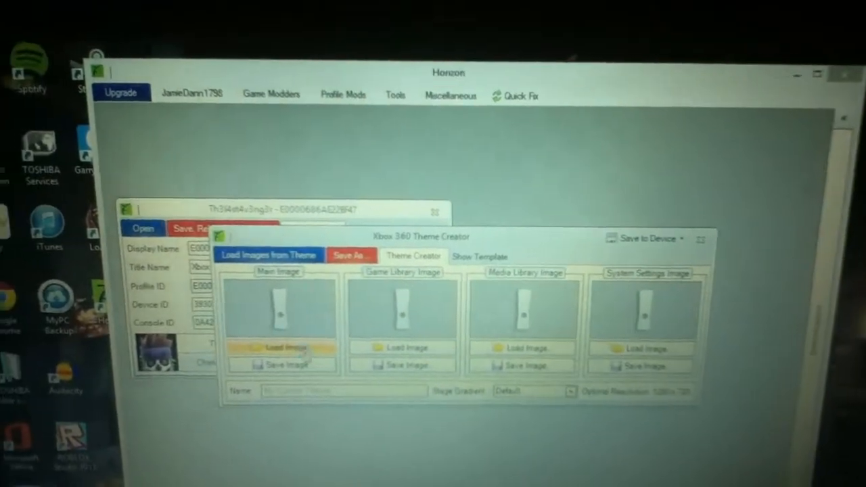
- Load zombie pictures into the main, game library, media library and system settings slots
left_click(279, 346)
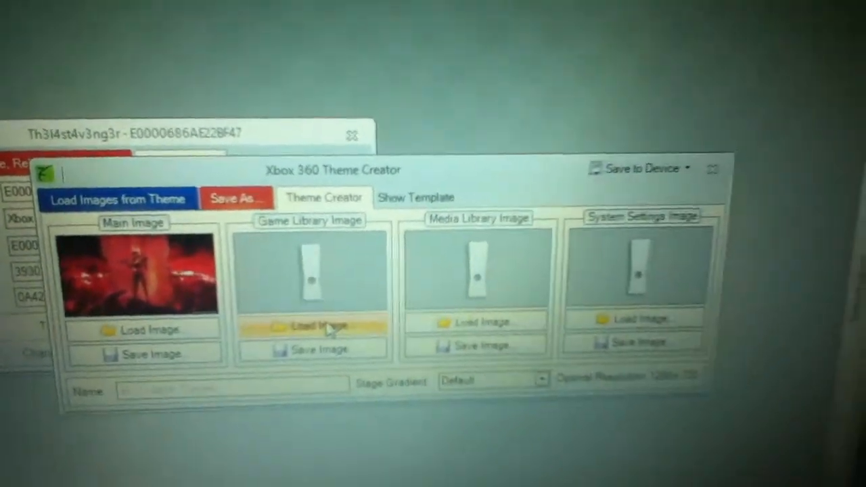
left_click(311, 325)
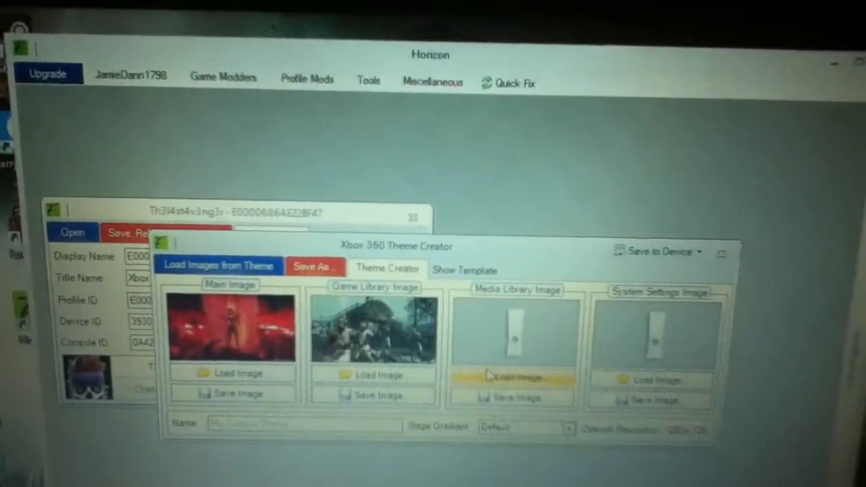
left_click(513, 376)
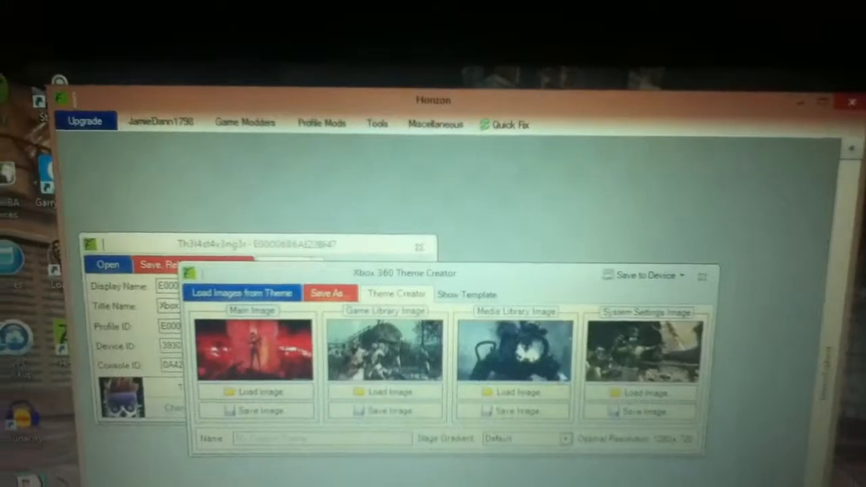
left_click(643, 276)
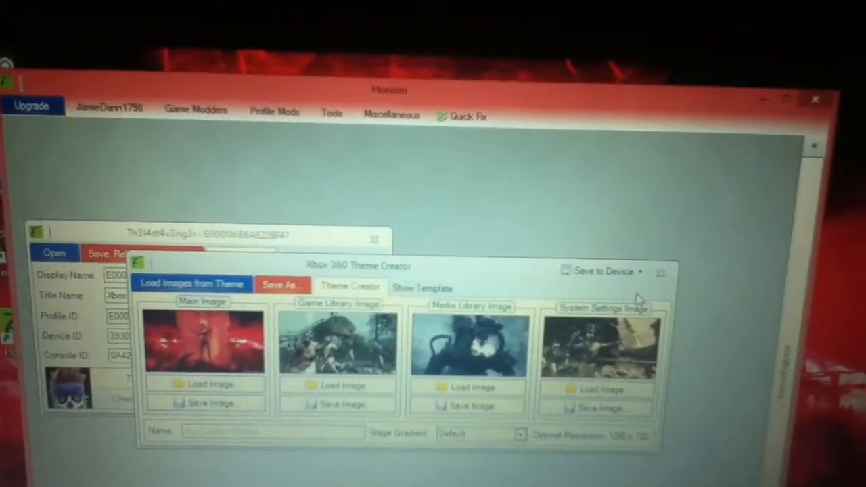
- Name the theme 'zombies' and save it to the flash drive
left_click(601, 270)
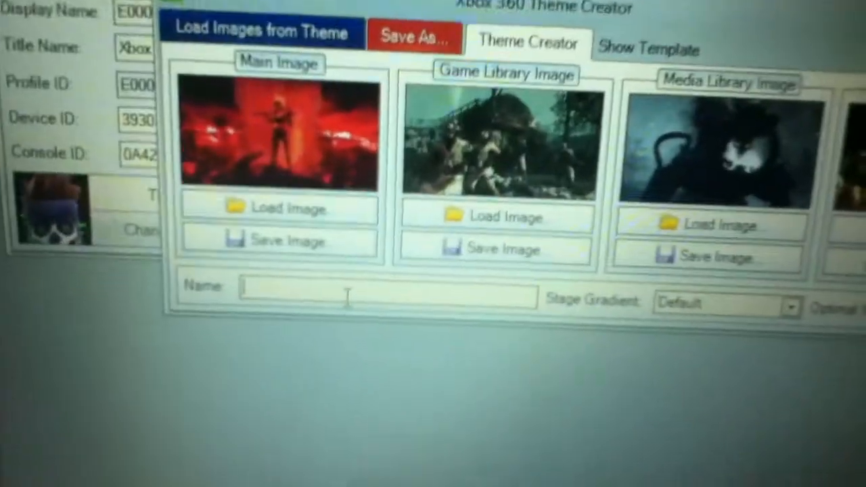
type("zombies")
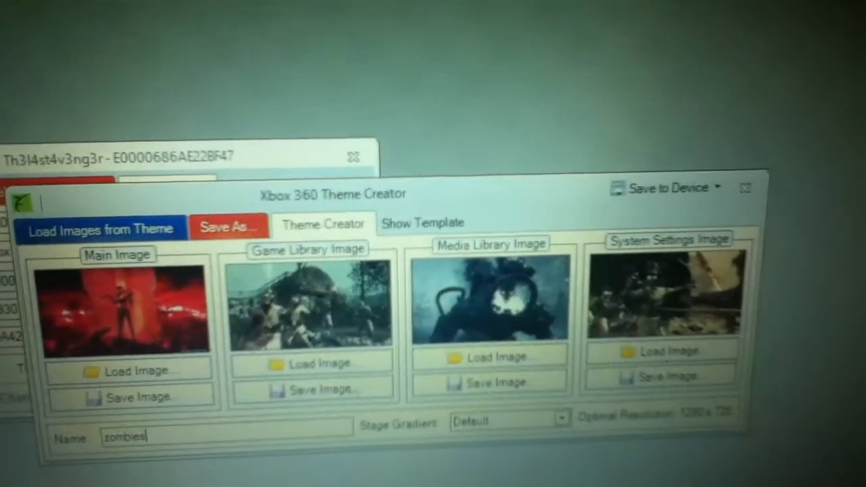
left_click(663, 187)
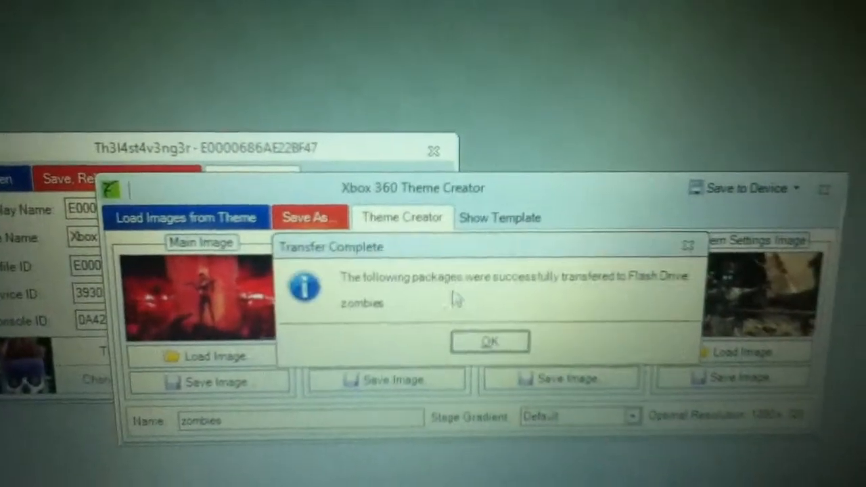
left_click(490, 341)
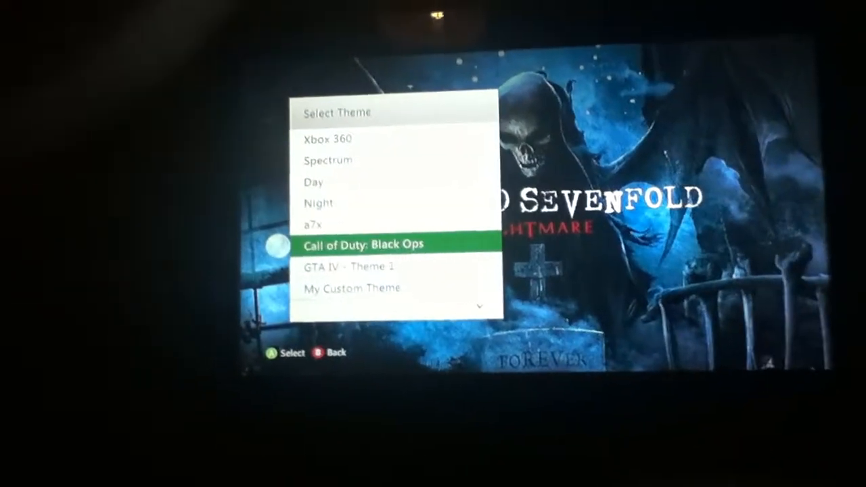
- Select the zombies theme, preview its artwork in System Settings, and return to the hub
scroll("down", 3)
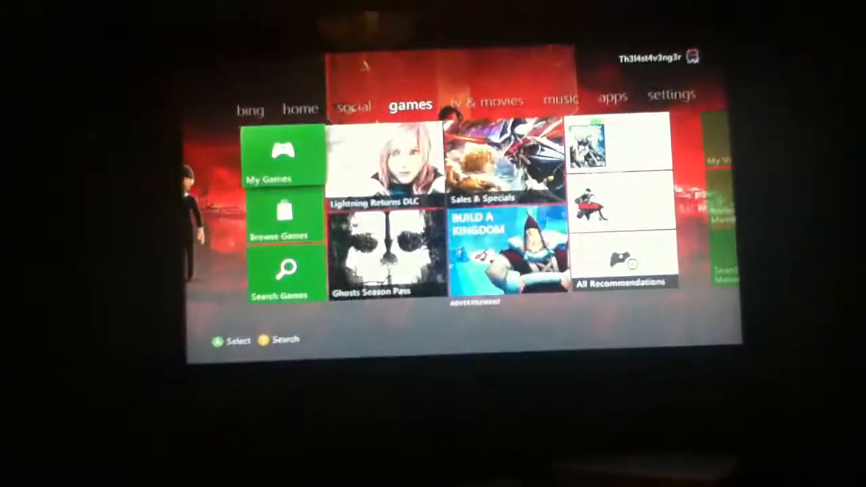
left_click(277, 156)
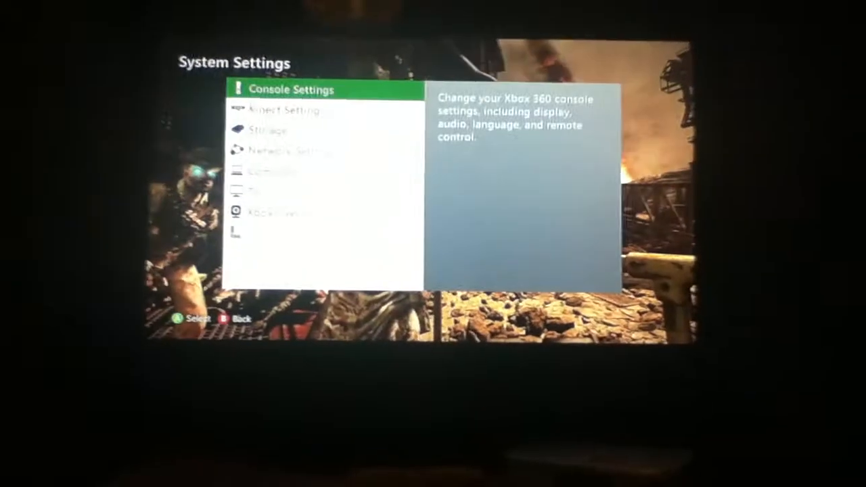
key("Back")
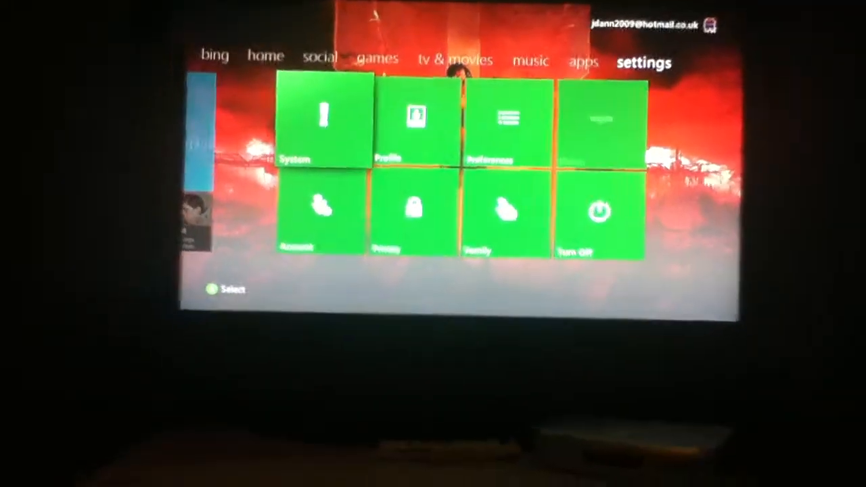